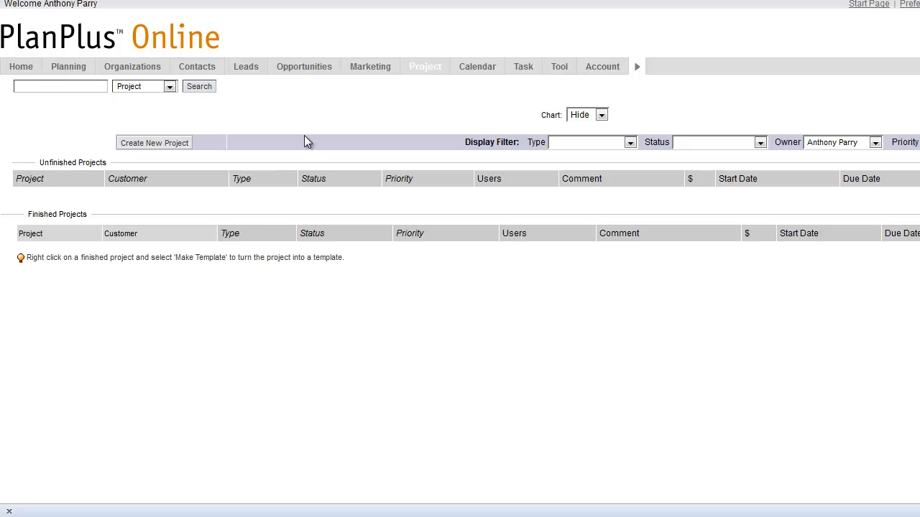
{"action": "mouse_move", "coordinate": [309, 141]}
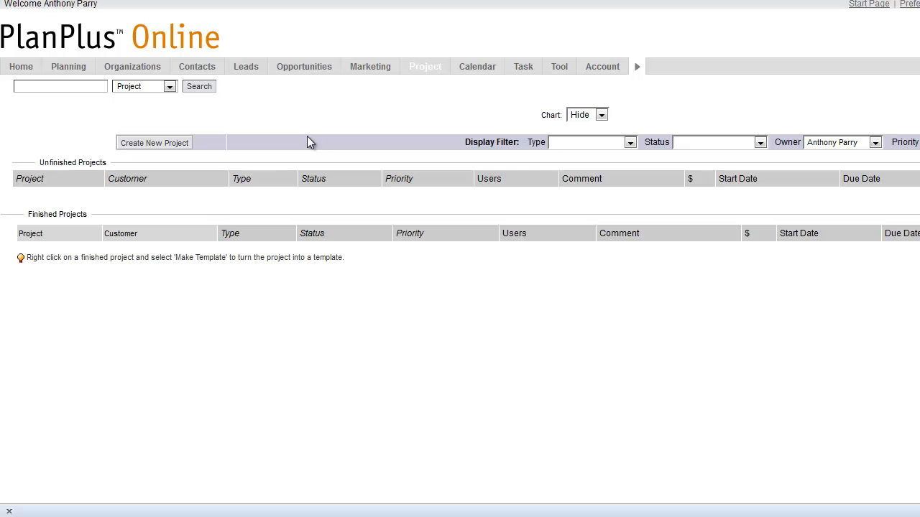
{"action": "mouse_move", "coordinate": [317, 146]}
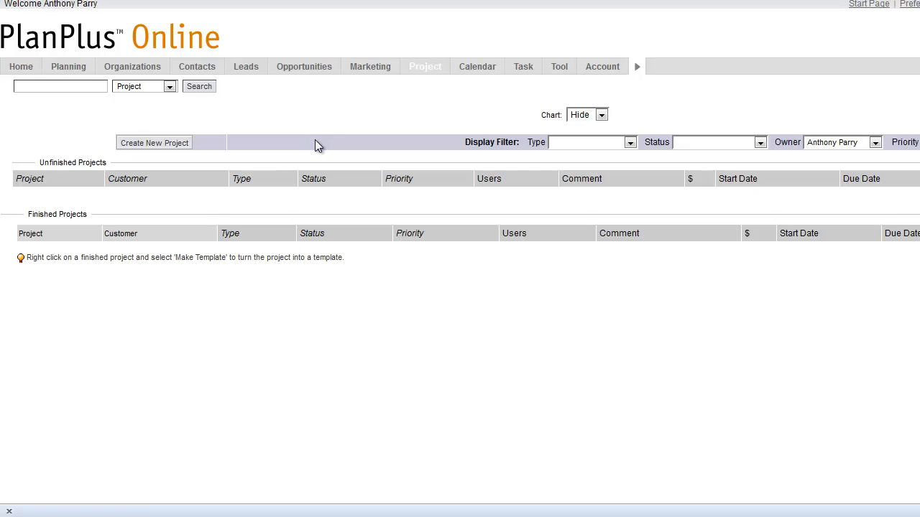
Create a new project and enter 'Sample Project' as its name.
{"action": "left_click", "coordinate": [424, 67]}
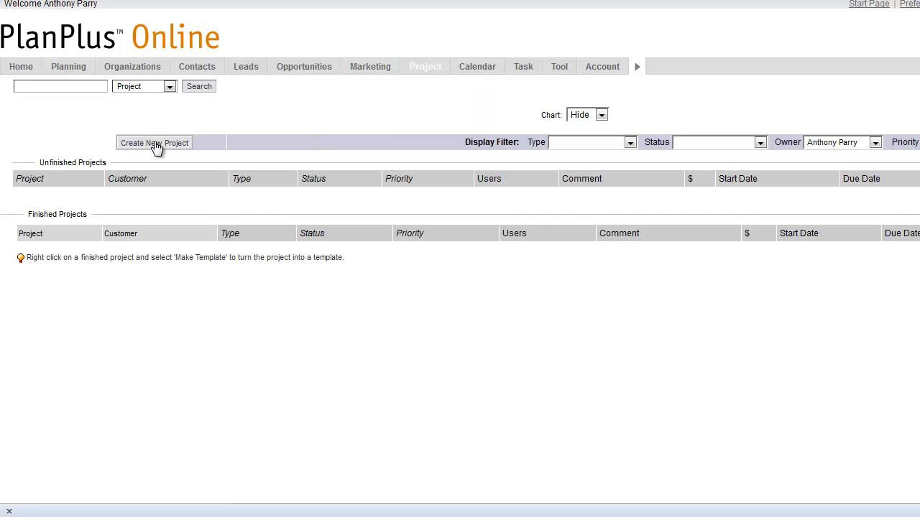
{"action": "left_click", "coordinate": [153, 142]}
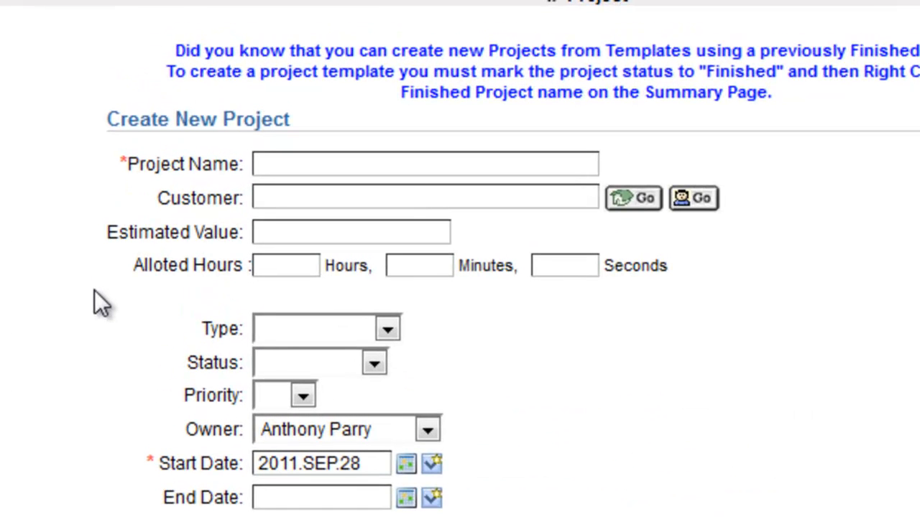
{"action": "mouse_move", "coordinate": [240, 237]}
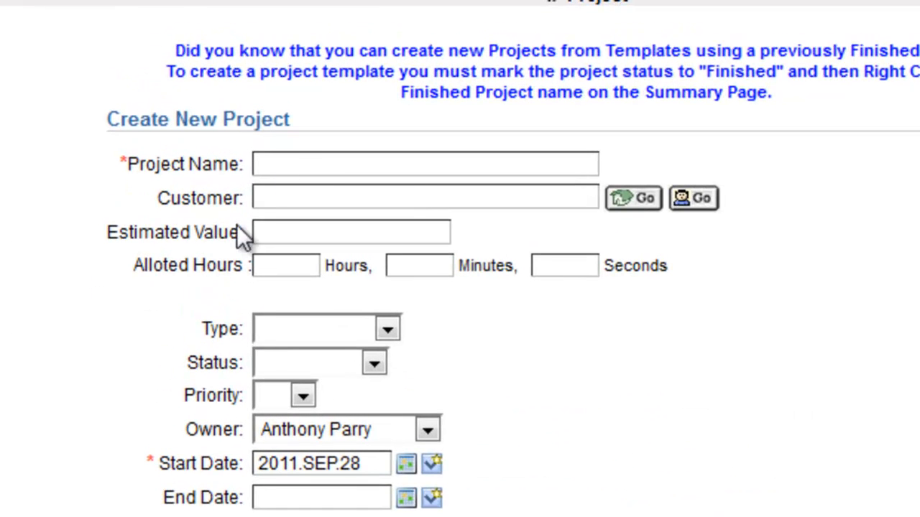
{"action": "left_click", "coordinate": [425, 164]}
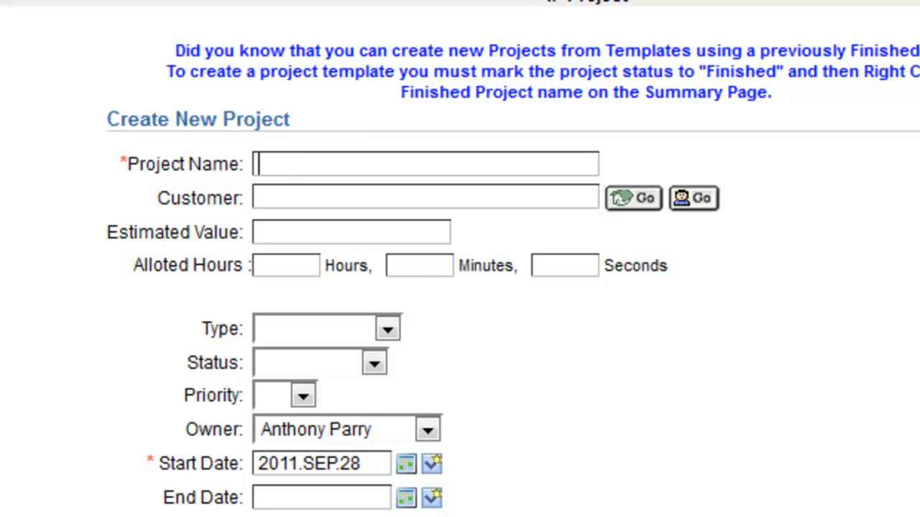
{"action": "type", "text": "Sample Pro"}
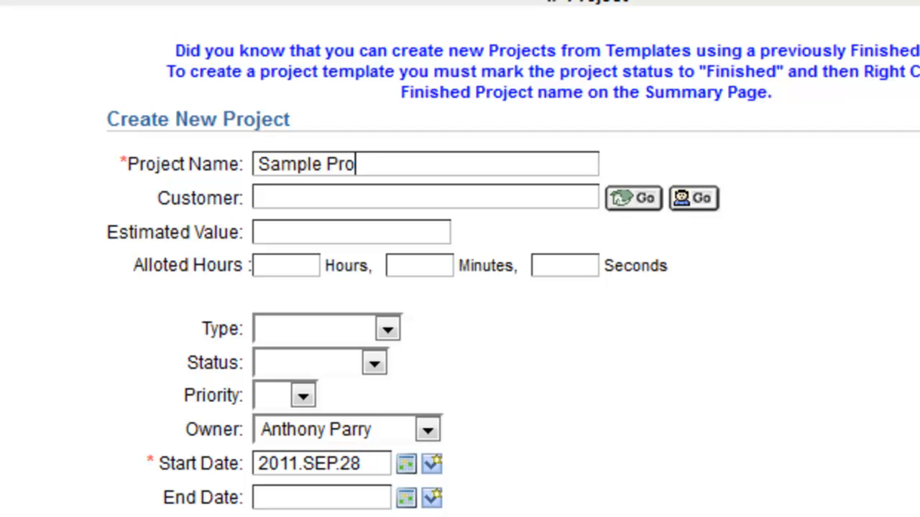
{"action": "type", "text": "ject"}
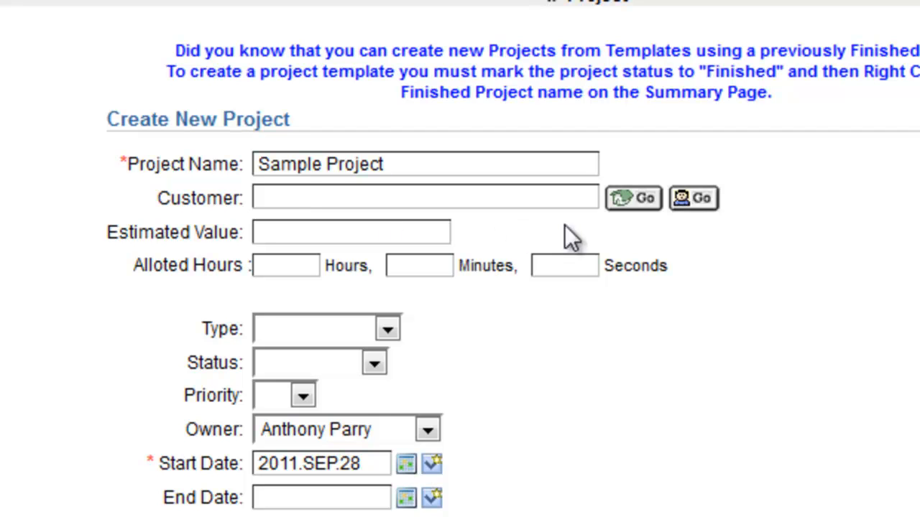
{"action": "mouse_move", "coordinate": [632, 230]}
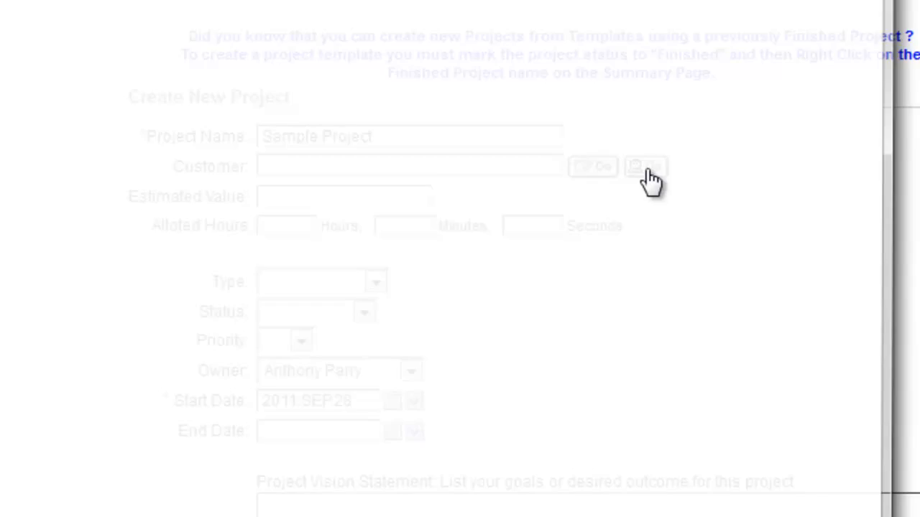
Enter 50,000.00 as Sample Project's estimated value.
{"action": "left_click", "coordinate": [640, 167]}
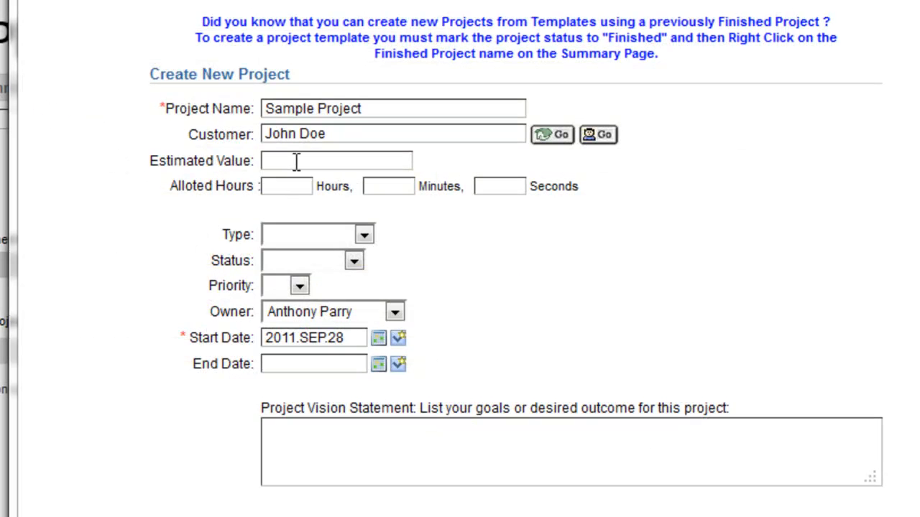
{"action": "type", "text": "50,000"}
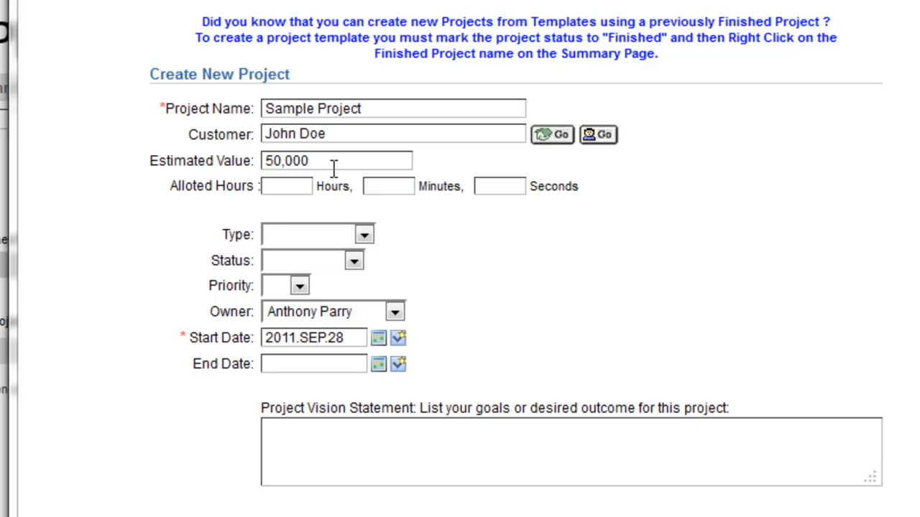
{"action": "type", "text": ".00"}
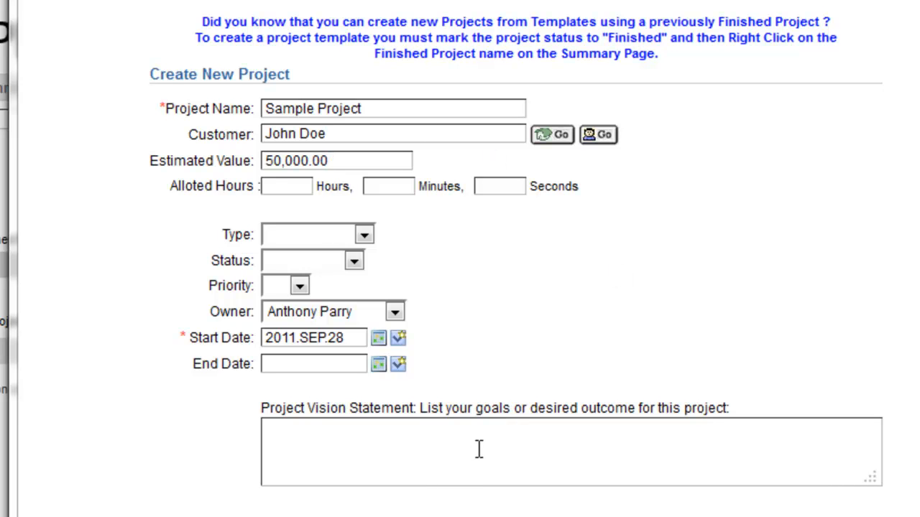
{"action": "mouse_move", "coordinate": [413, 282]}
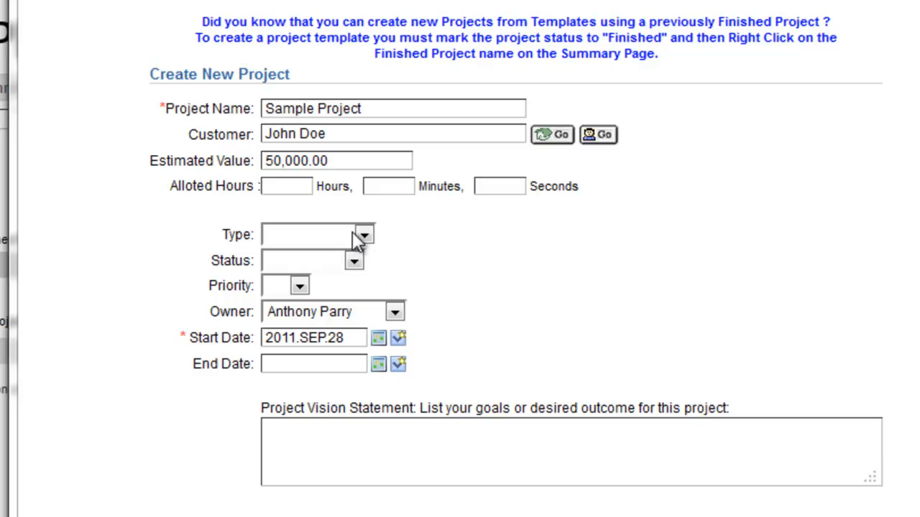
Set type Design, status Planned, priority A1 and end date 2011.OCT.28.
{"action": "left_click", "coordinate": [361, 234]}
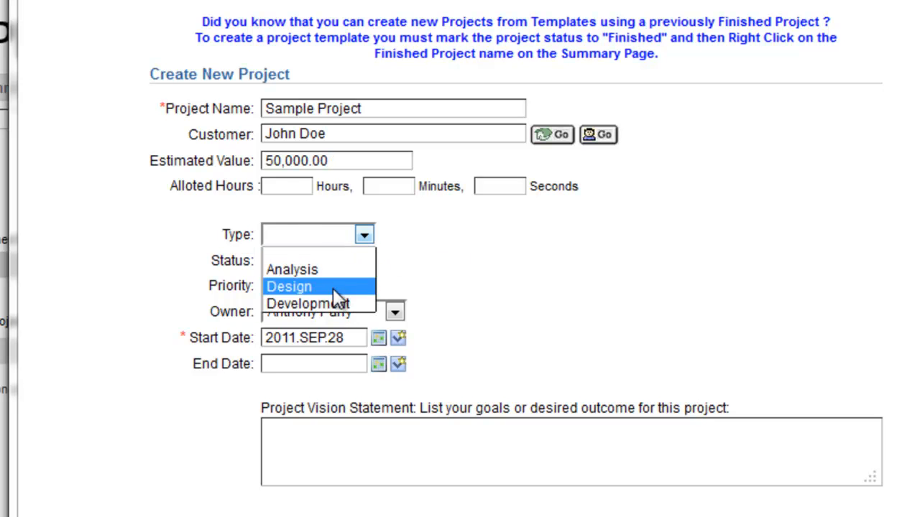
{"action": "left_click", "coordinate": [289, 287]}
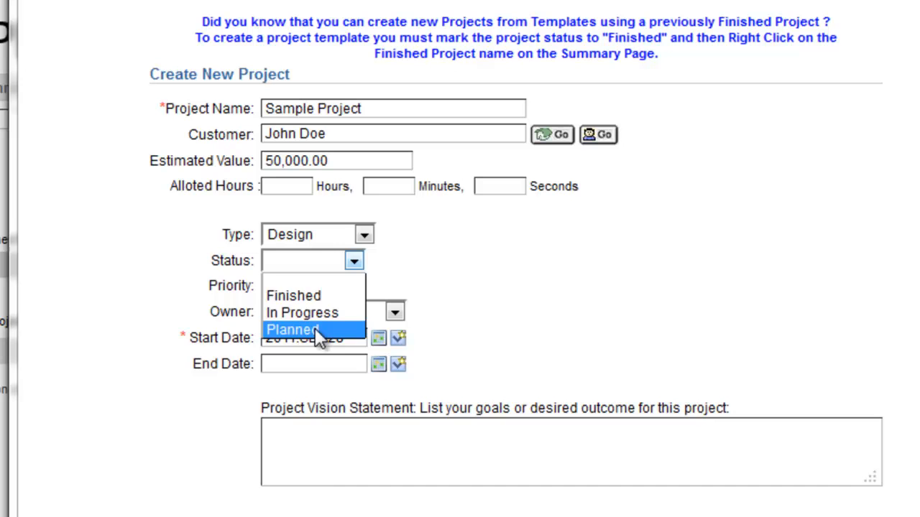
{"action": "left_click", "coordinate": [301, 328]}
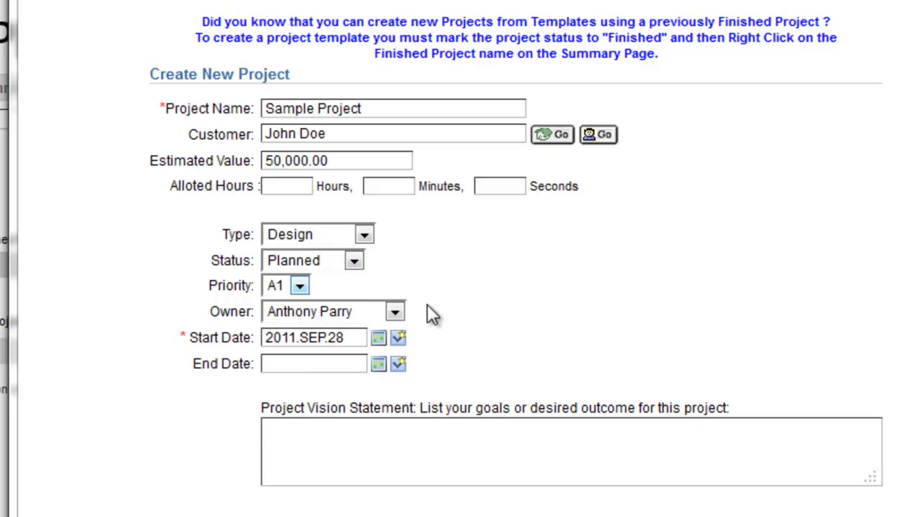
{"action": "left_click", "coordinate": [395, 312]}
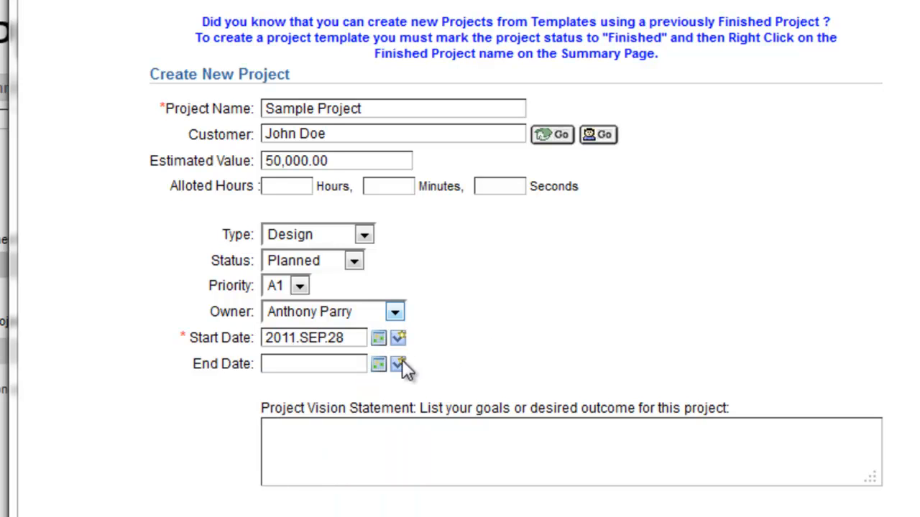
{"action": "left_click", "coordinate": [398, 364]}
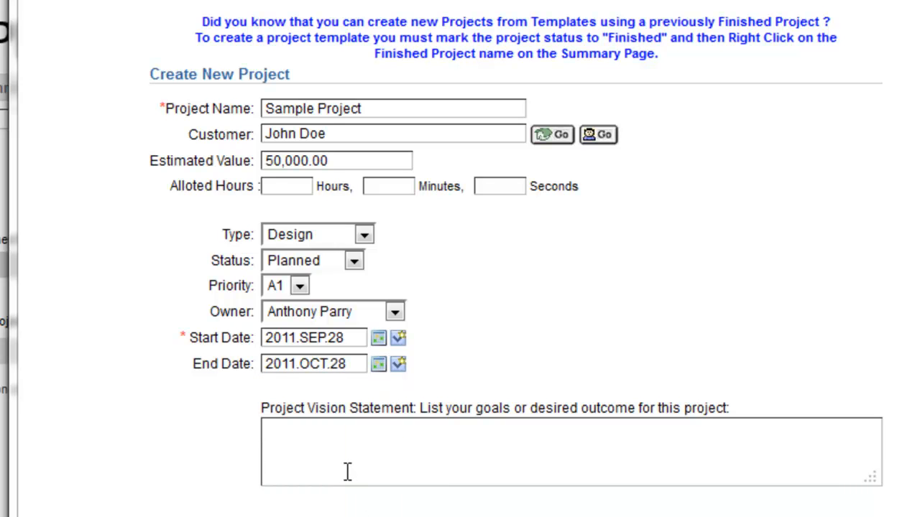
{"action": "mouse_move", "coordinate": [345, 470]}
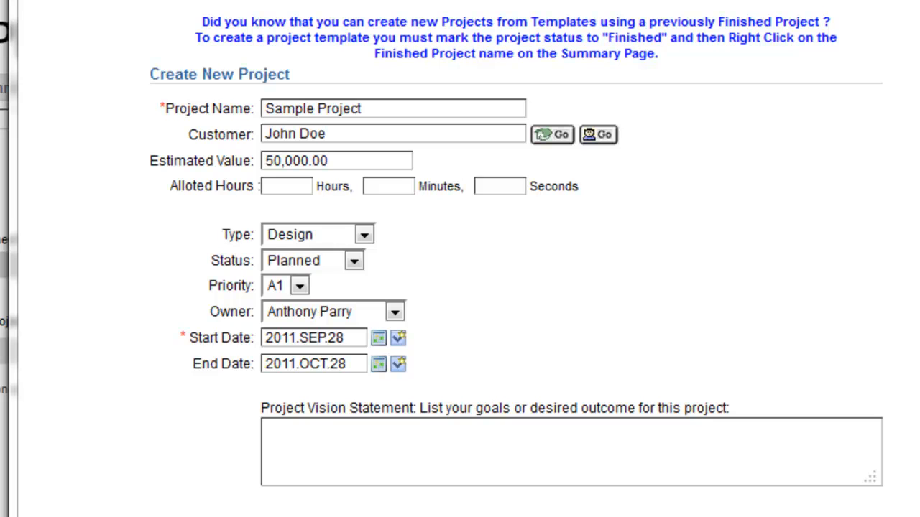
Enter 'Training' in the Project Vision Statement box.
{"action": "type", "text": "T"}
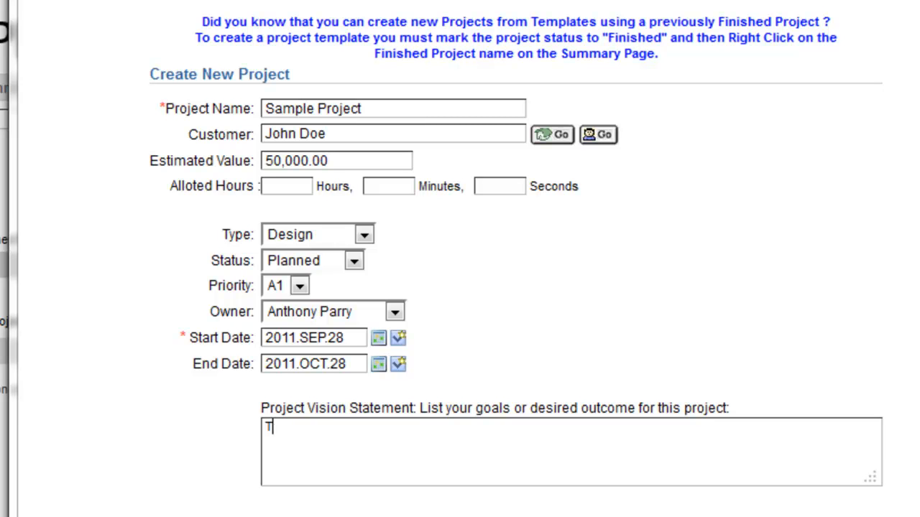
{"action": "type", "text": "raining"}
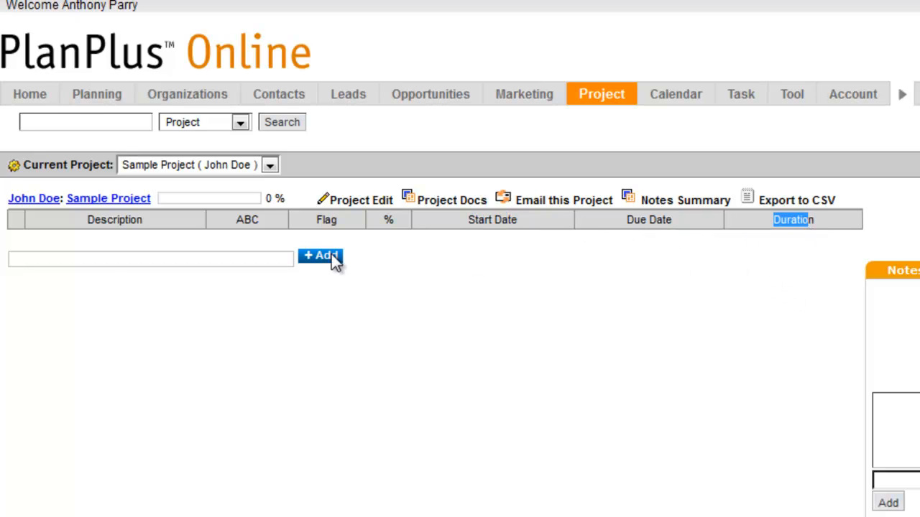
{"action": "mouse_move", "coordinate": [355, 275]}
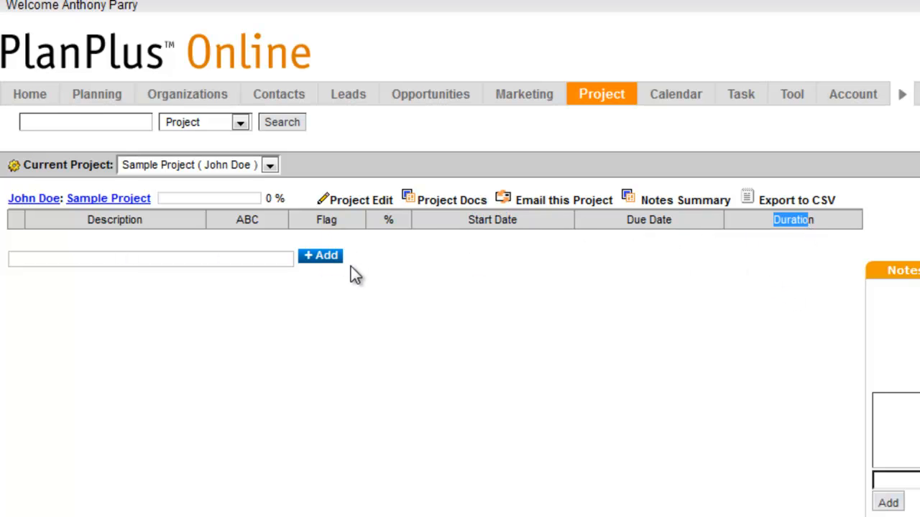
{"action": "mouse_move", "coordinate": [383, 264]}
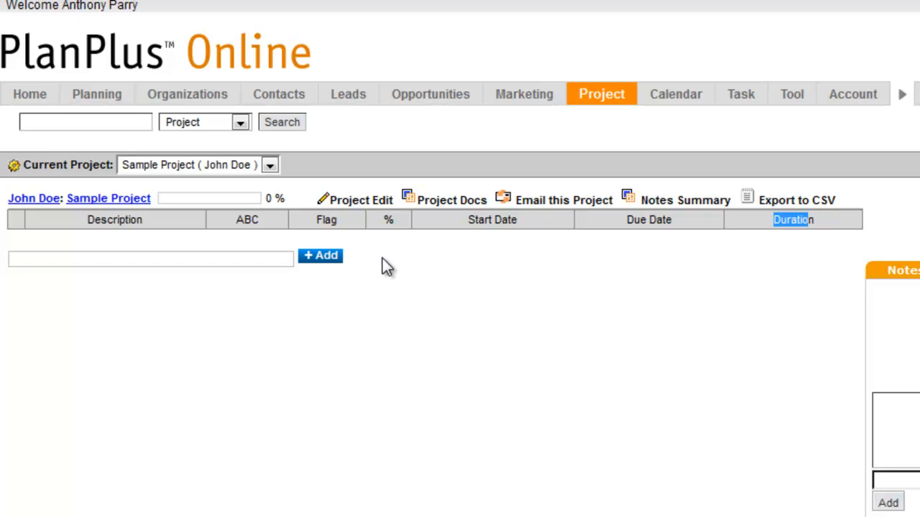
Save Sample Project so it opens as the current project with an empty 0% task list.
{"action": "left_click", "coordinate": [852, 95]}
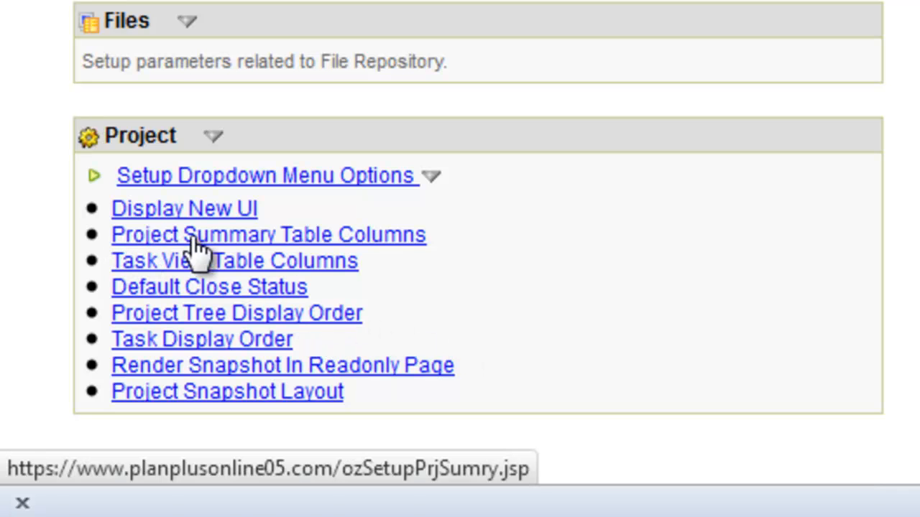
{"action": "mouse_move", "coordinate": [388, 262]}
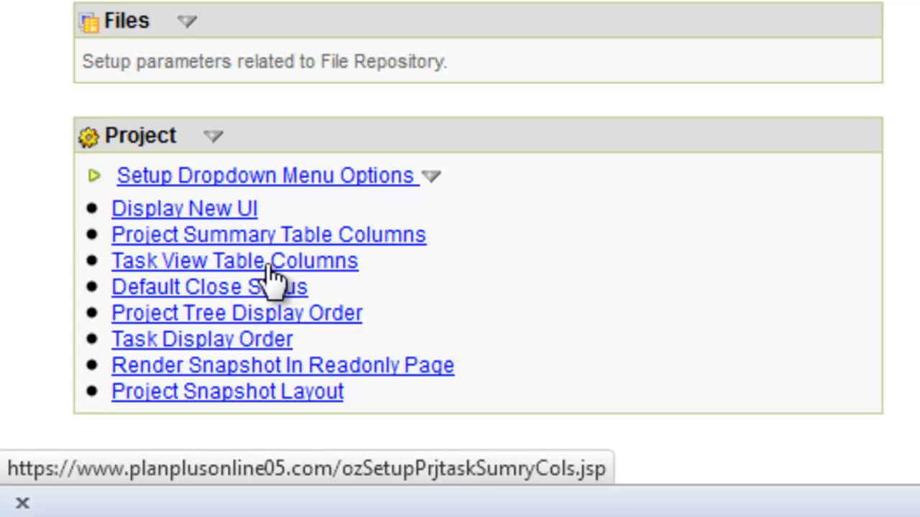
{"action": "mouse_move", "coordinate": [284, 237]}
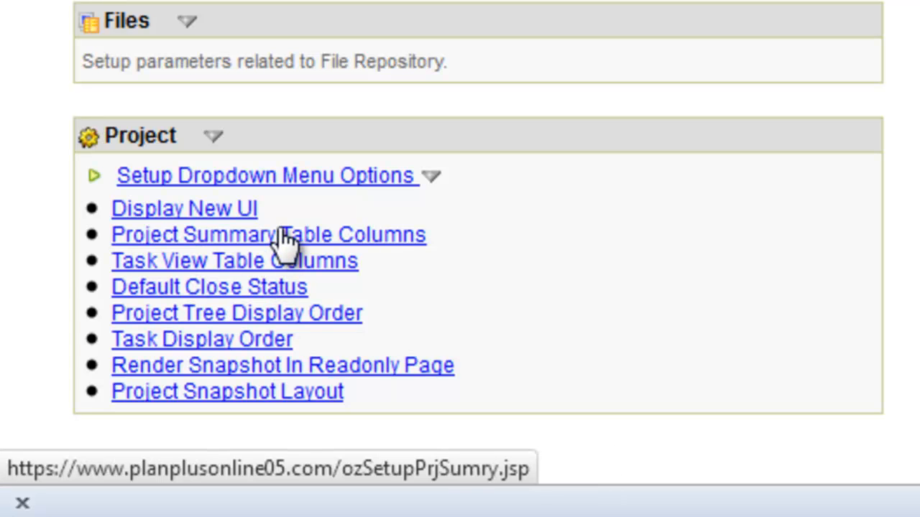
Expand the Project setup section and go to Task View Table Columns.
{"action": "left_click", "coordinate": [269, 234]}
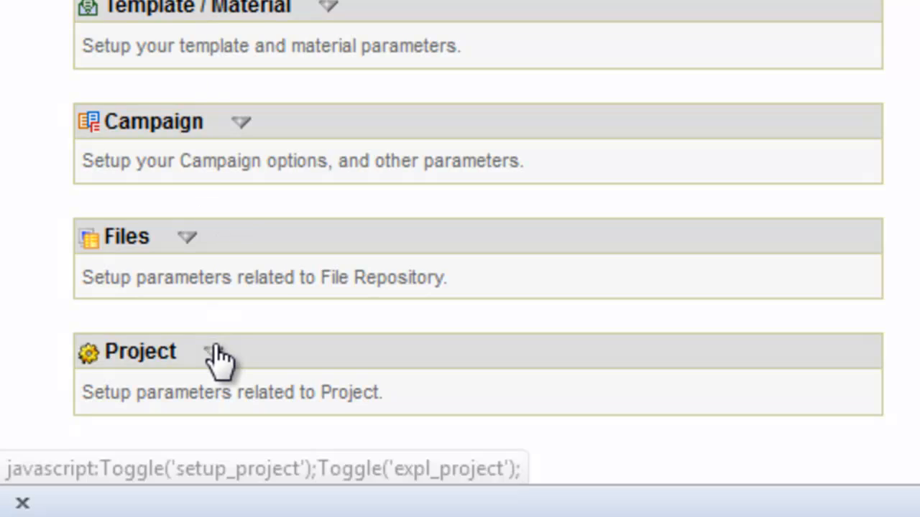
{"action": "left_click", "coordinate": [209, 352]}
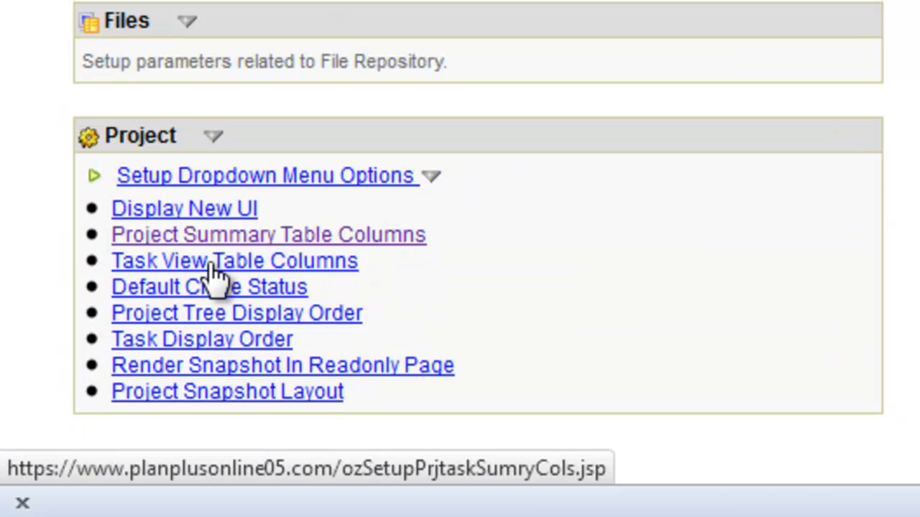
{"action": "left_click", "coordinate": [234, 261]}
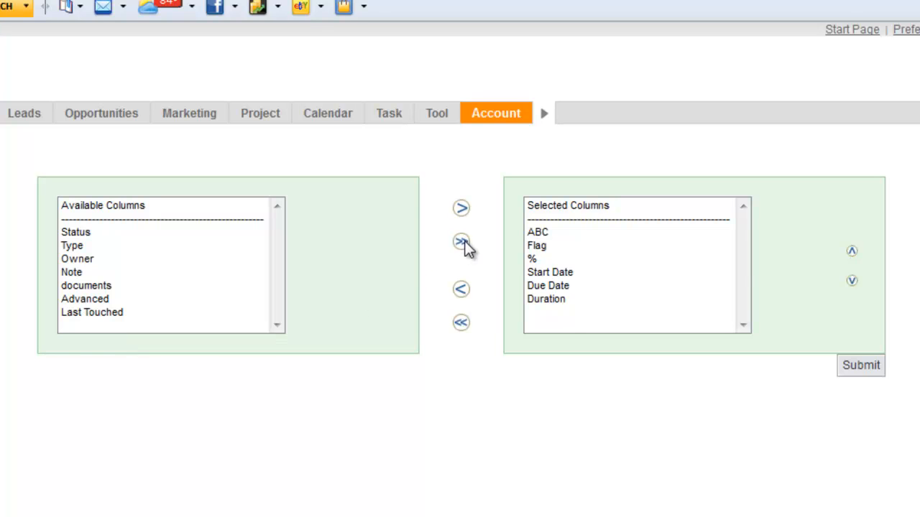
Move all Available Columns into Selected Columns with the >> button.
{"action": "left_click", "coordinate": [461, 241]}
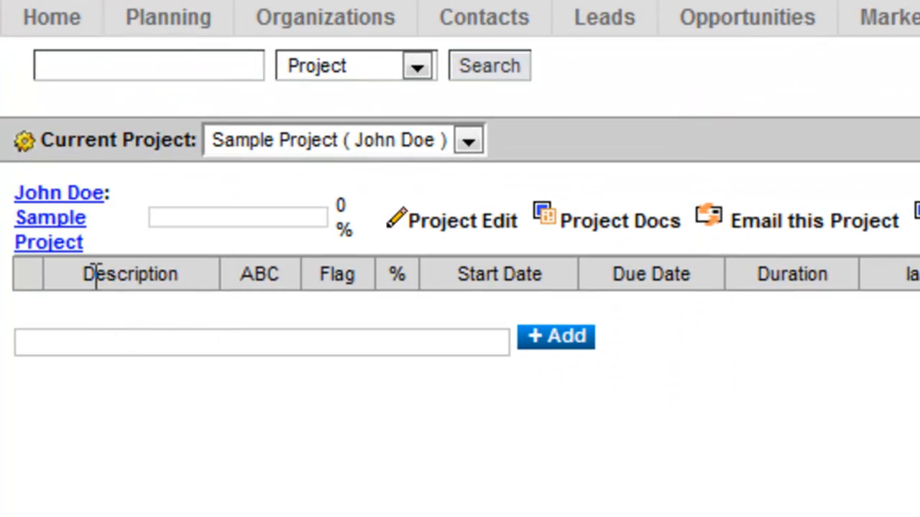
Enter 'Test' in the new task field and add it to the task list.
{"action": "double_click", "coordinate": [130, 274]}
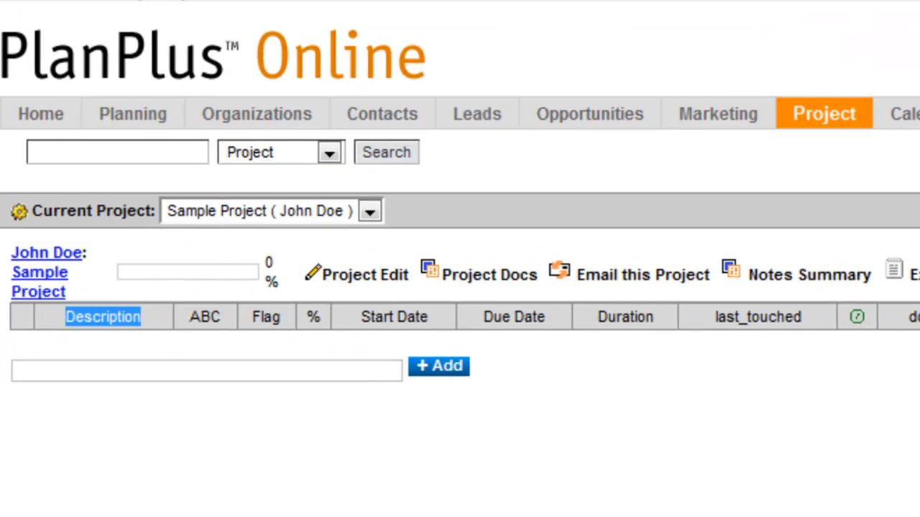
{"action": "type", "text": "Test"}
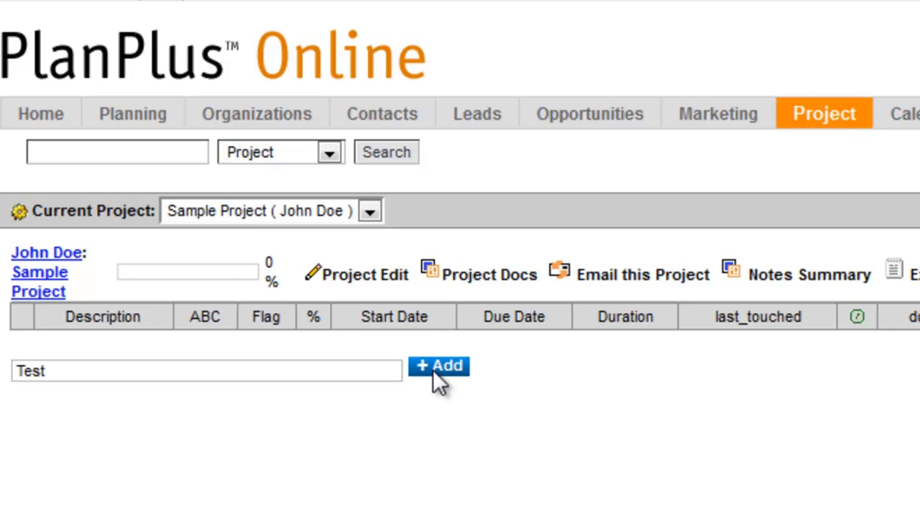
{"action": "left_click", "coordinate": [439, 365]}
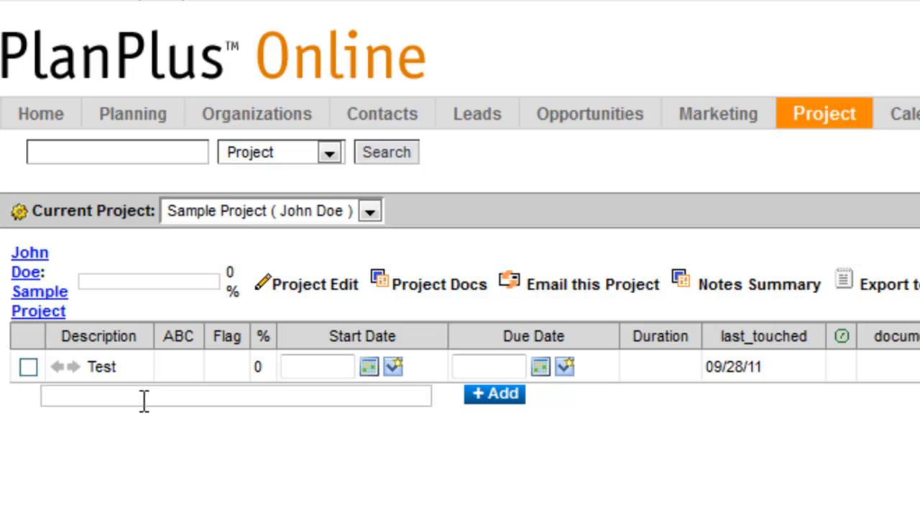
Add 'Sub Task' and nest it beneath the Test task.
{"action": "type", "text": "Sub Task"}
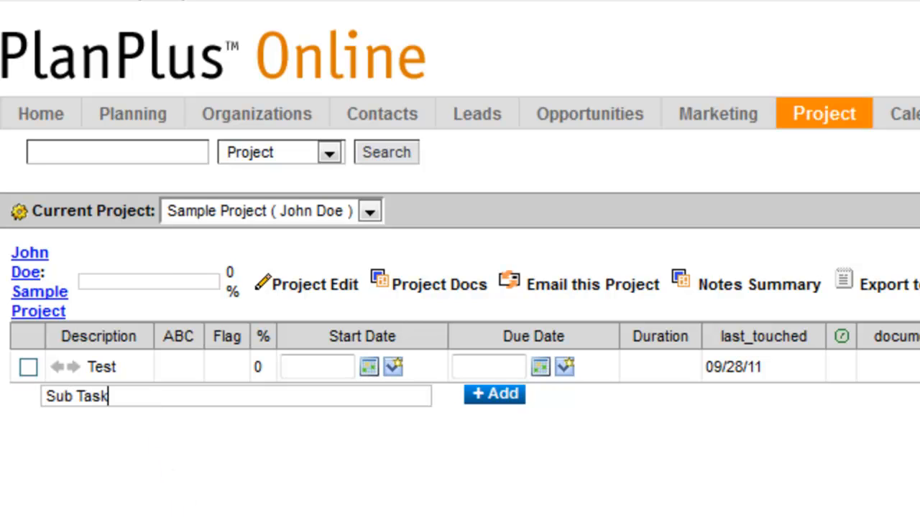
{"action": "left_click", "coordinate": [493, 394]}
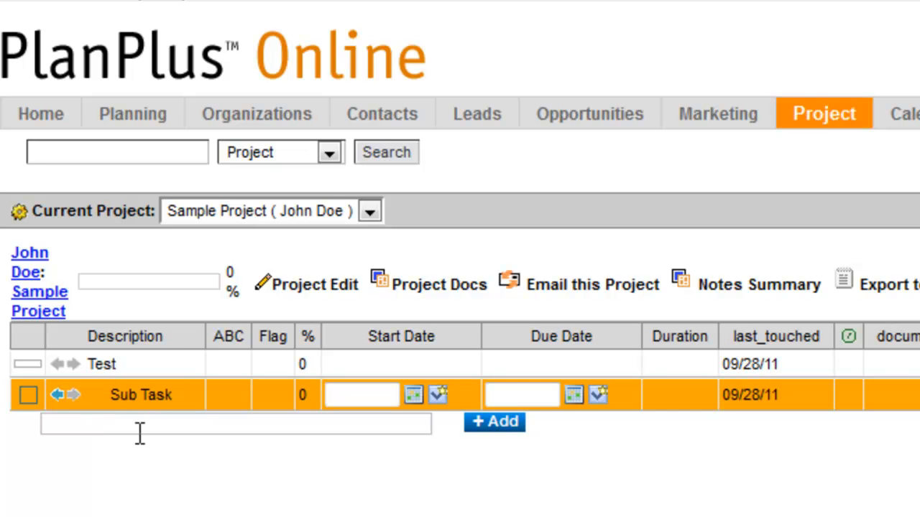
{"action": "scroll", "scroll_direction": "down", "scroll_amount": 3}
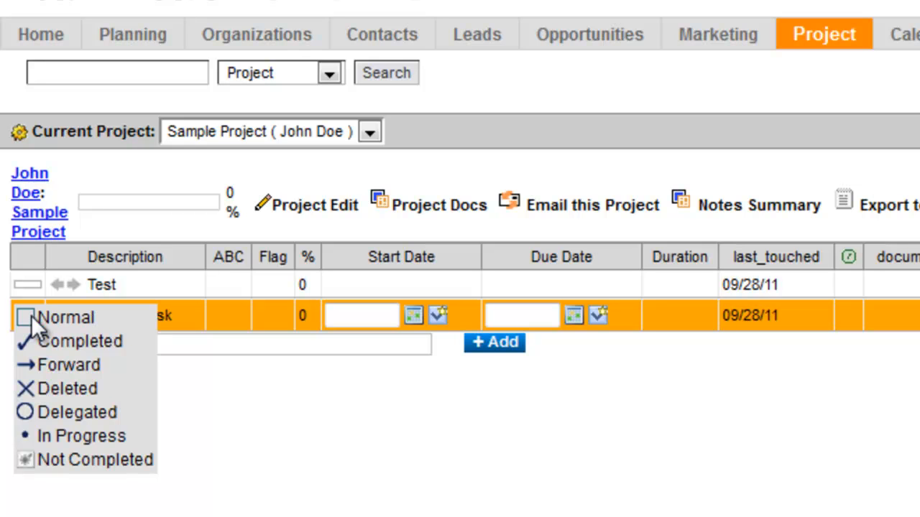
{"action": "mouse_move", "coordinate": [69, 377]}
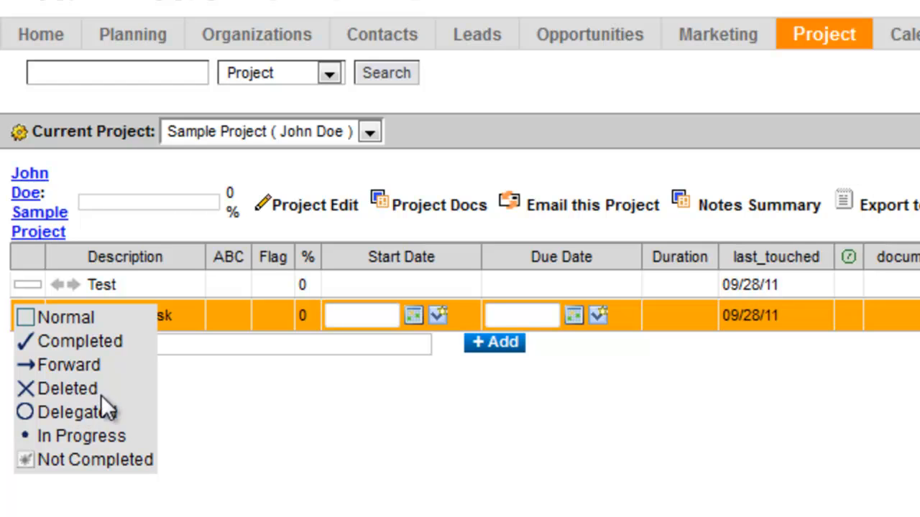
{"action": "mouse_move", "coordinate": [63, 463]}
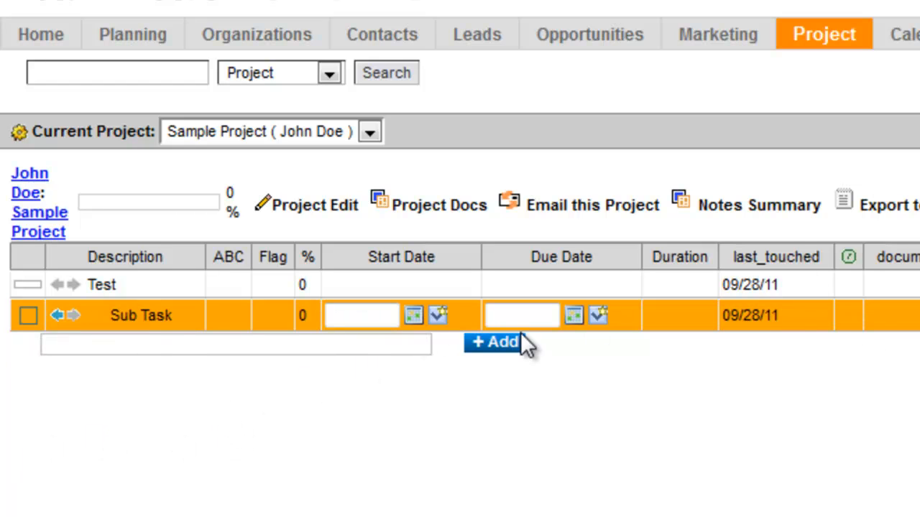
{"action": "left_click", "coordinate": [41, 34]}
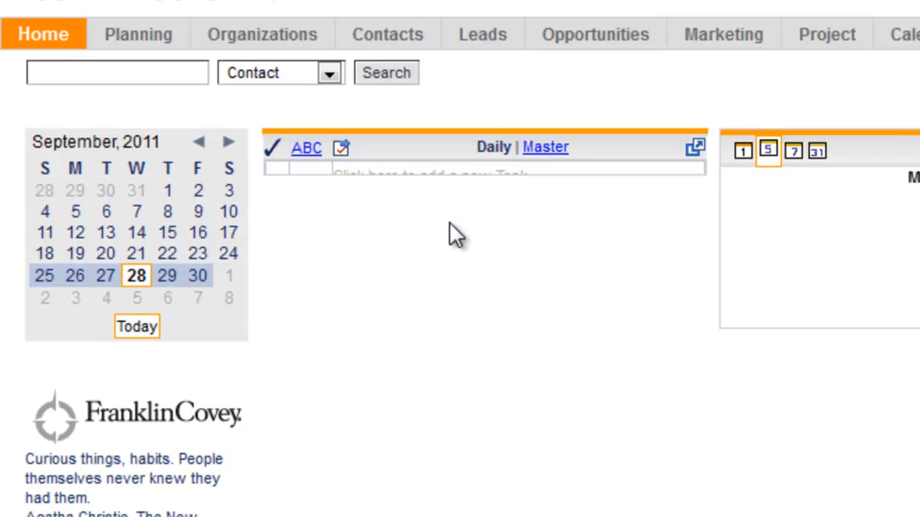
Give Sub Task today's date as its start and confirm it on the Home page.
{"action": "left_click", "coordinate": [138, 34]}
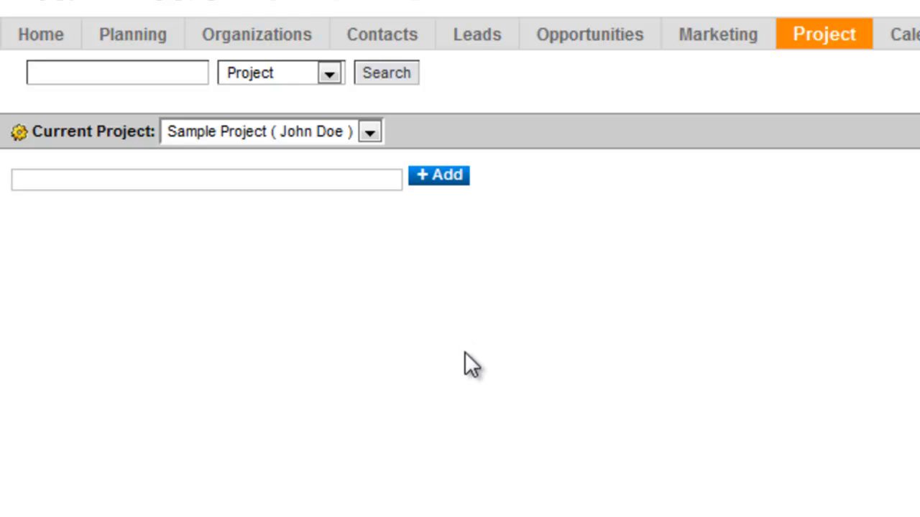
{"action": "left_click", "coordinate": [444, 176]}
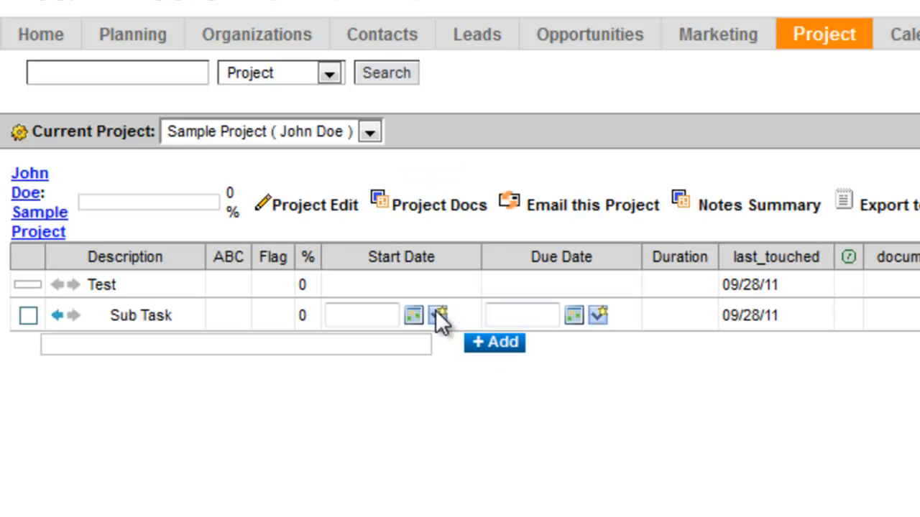
{"action": "left_click", "coordinate": [444, 315]}
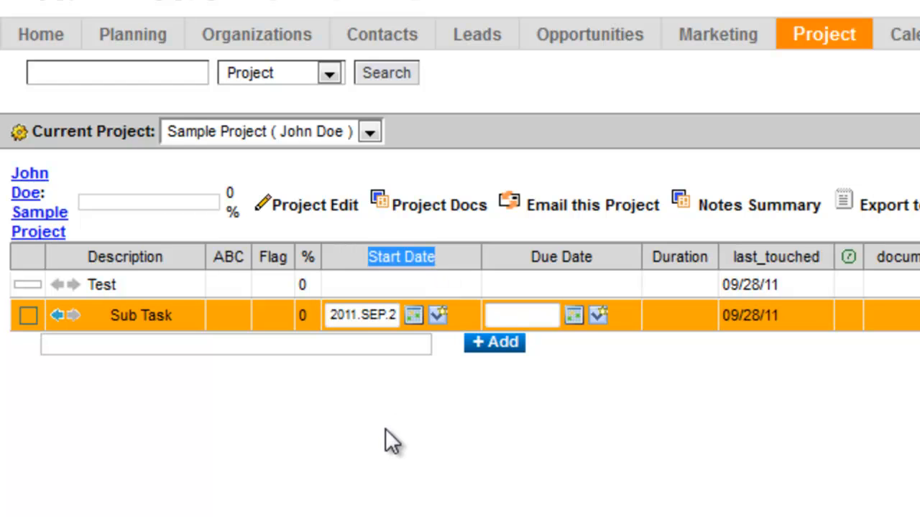
{"action": "left_click", "coordinate": [40, 34]}
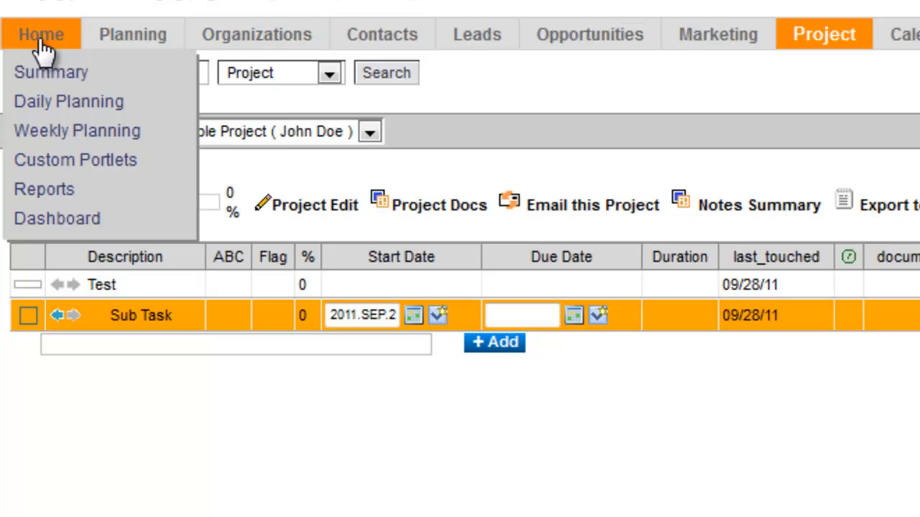
{"action": "left_click", "coordinate": [43, 34]}
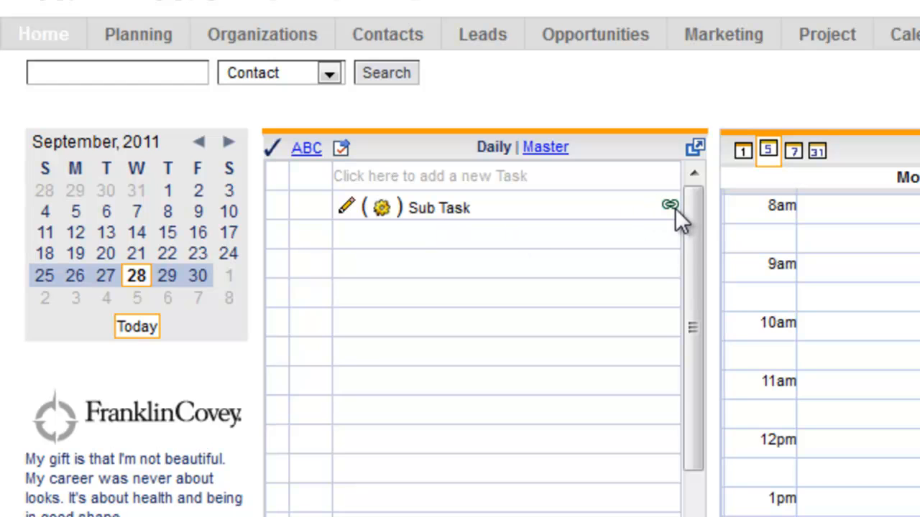
{"action": "mouse_move", "coordinate": [667, 207]}
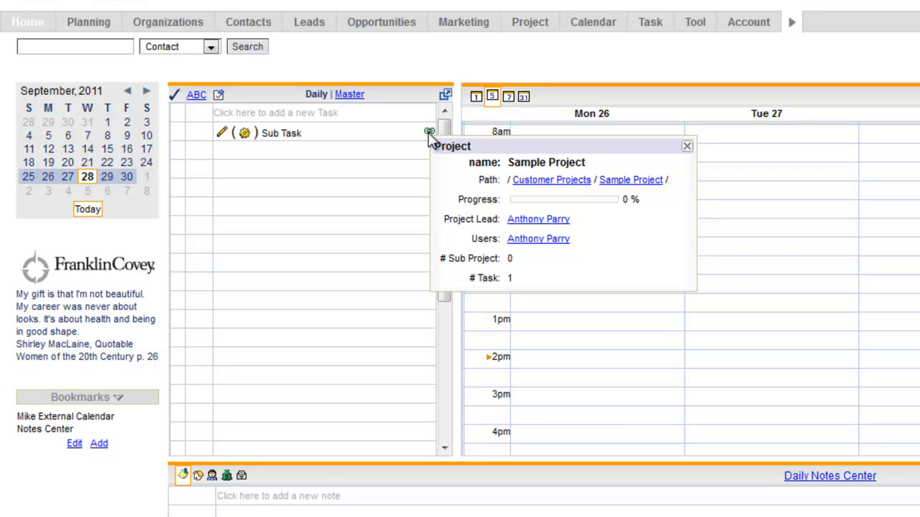
{"action": "mouse_move", "coordinate": [681, 165]}
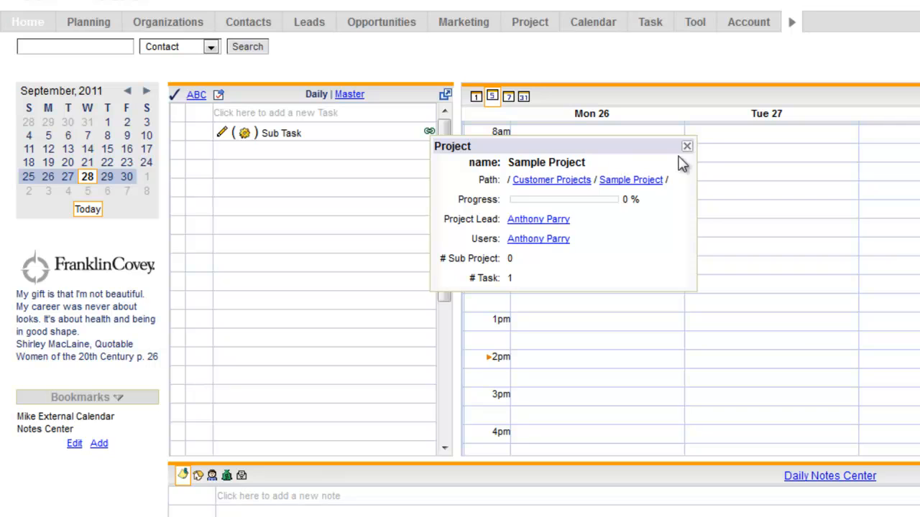
Dismiss the Sample Project details popup showing 0% progress and one task.
{"action": "left_click", "coordinate": [685, 146]}
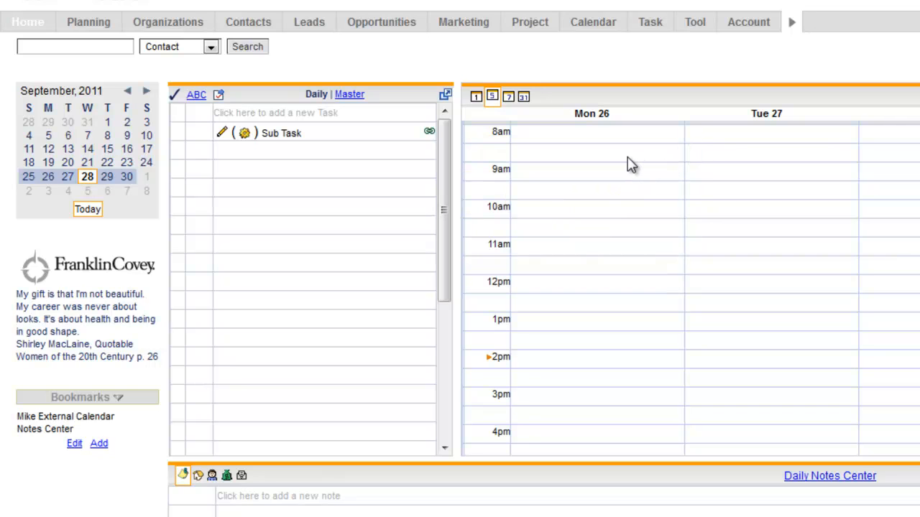
{"action": "mouse_move", "coordinate": [562, 232]}
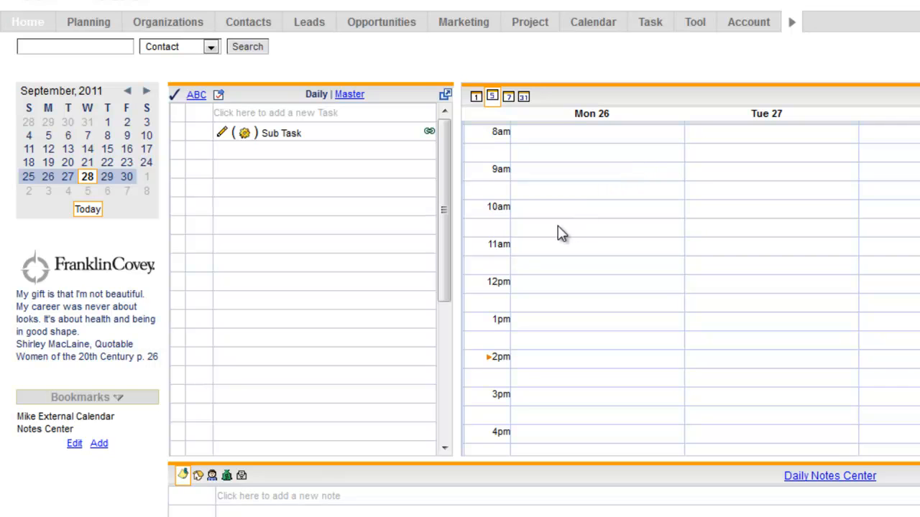